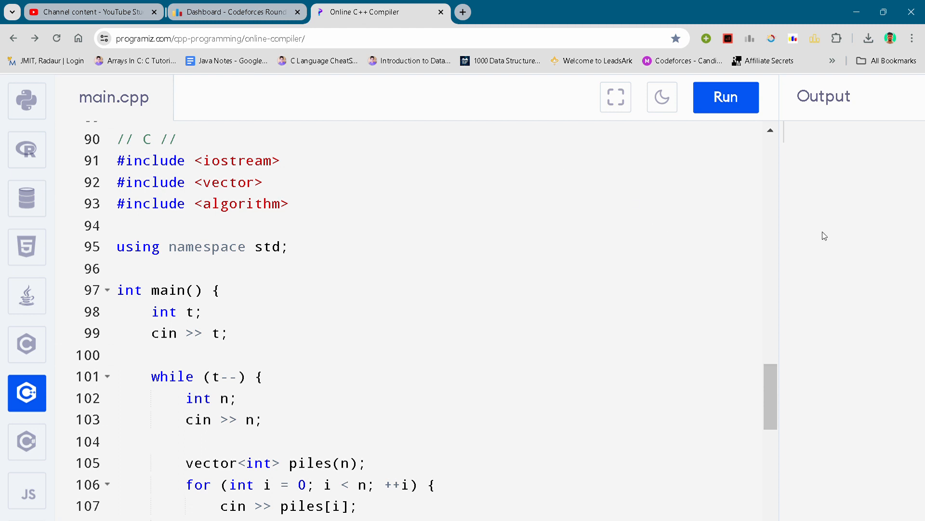
mouse_move(234, 369)
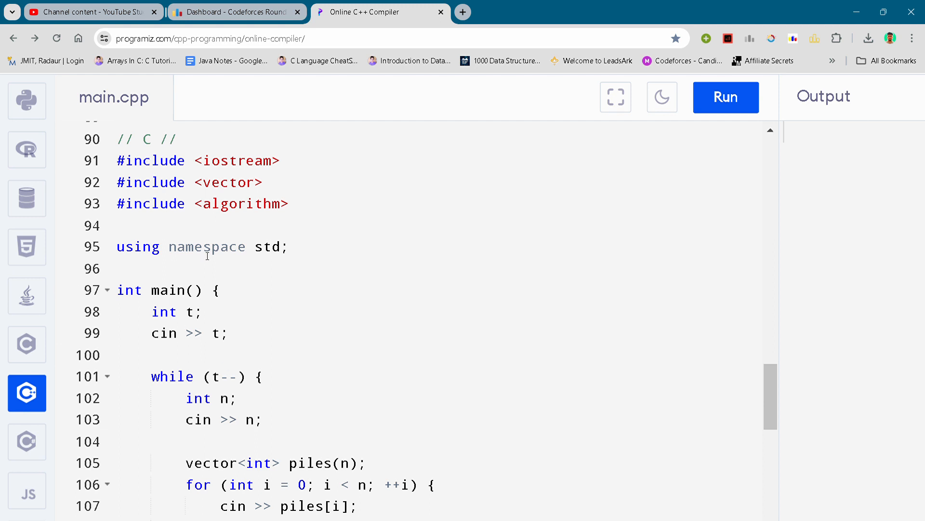
click(203, 246)
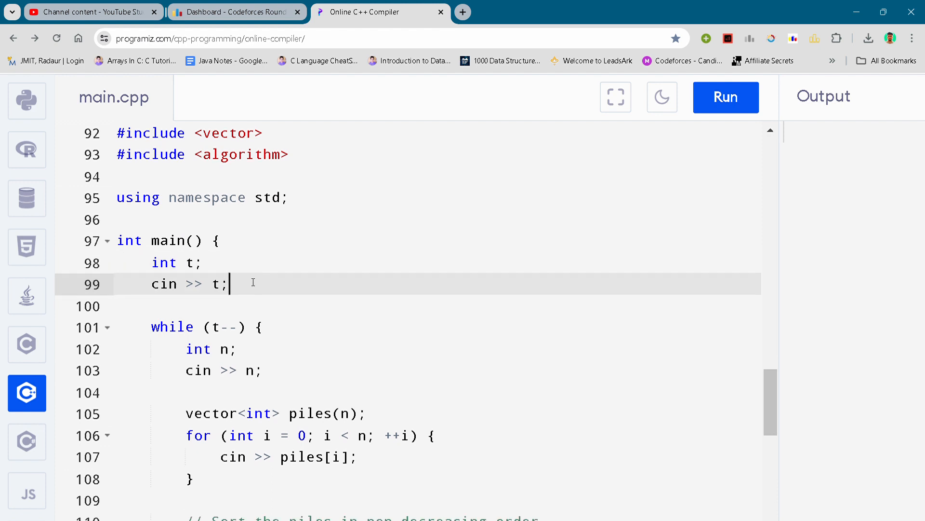
scroll(down, 3)
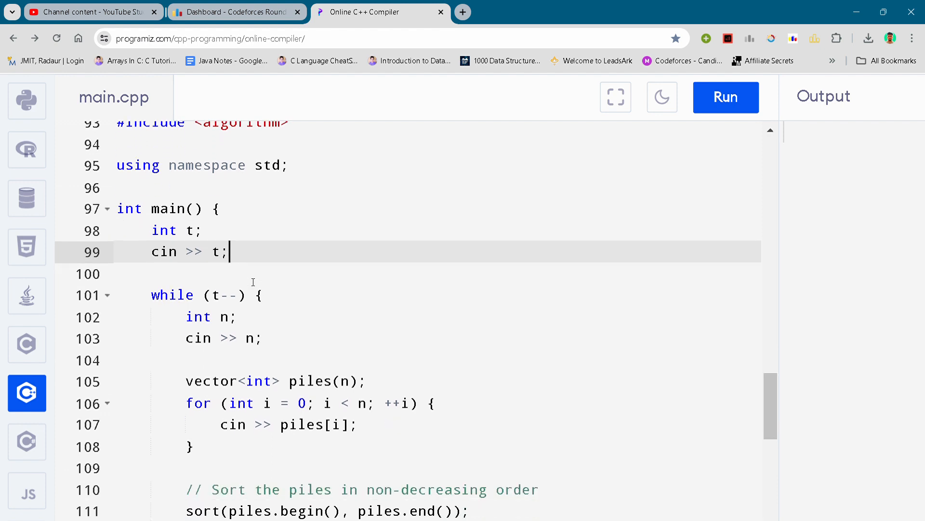
scroll(down, 3)
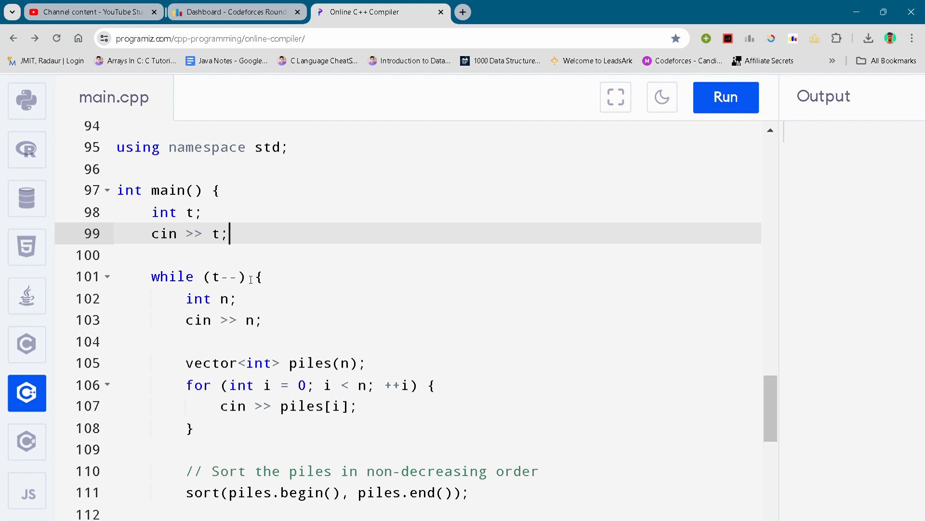
scroll(down, 3)
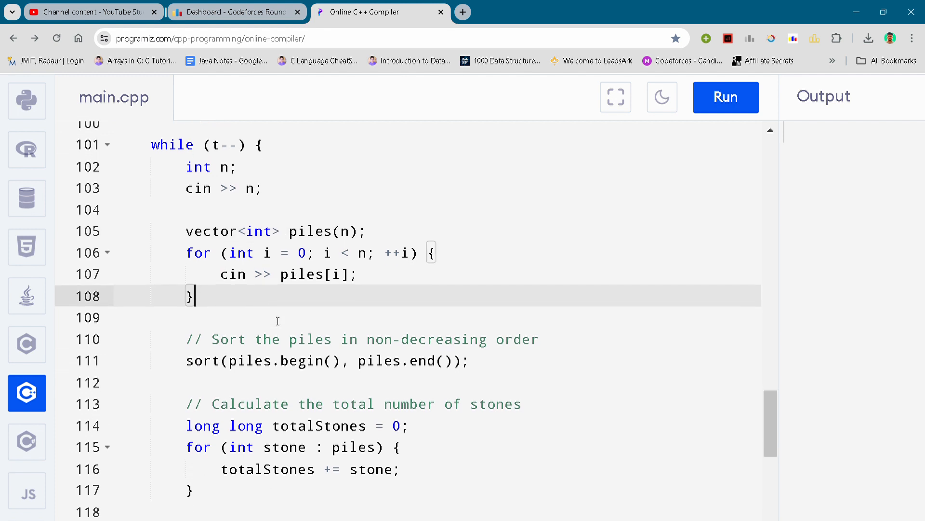
scroll(down, 3)
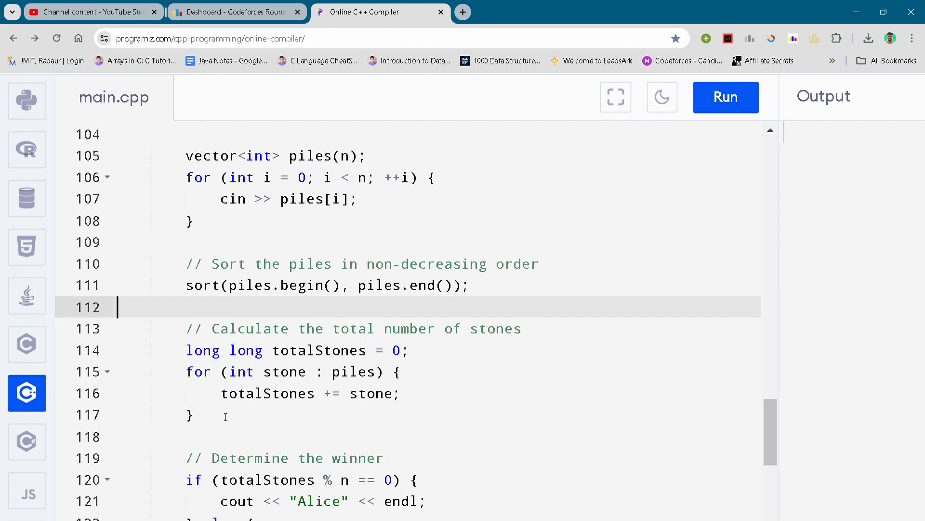
scroll(down, 3)
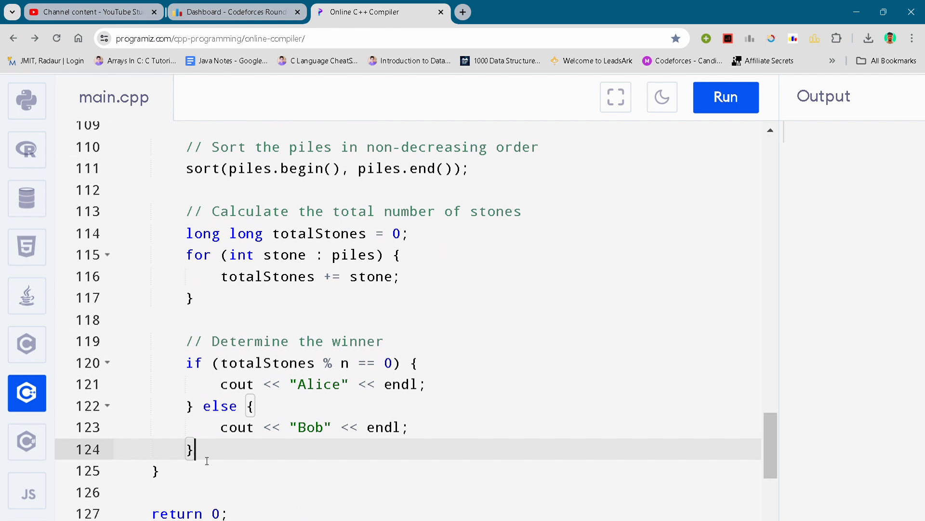
scroll(down, 3)
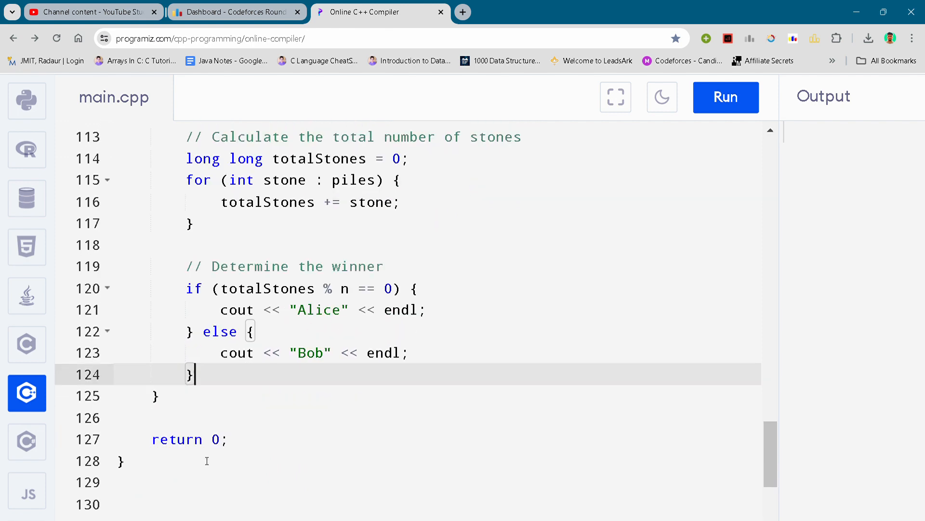
scroll(up, 3)
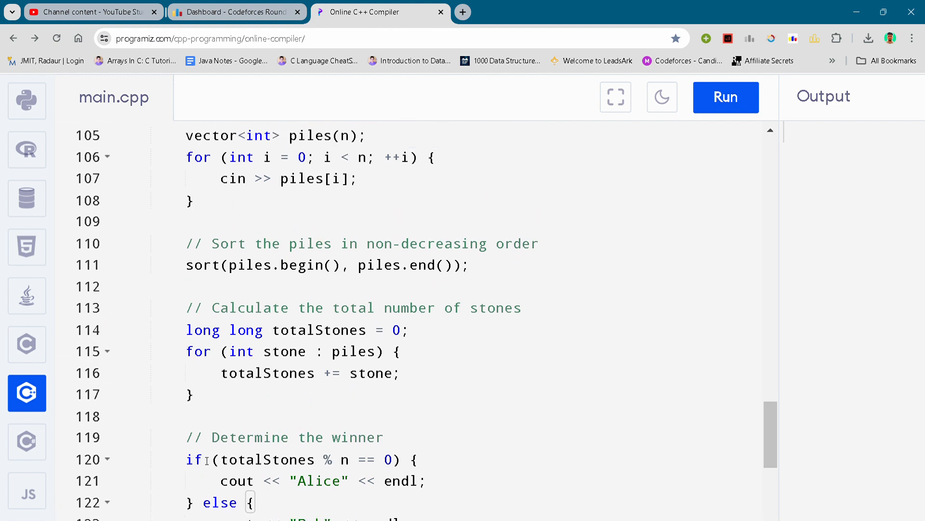
scroll(down, 3)
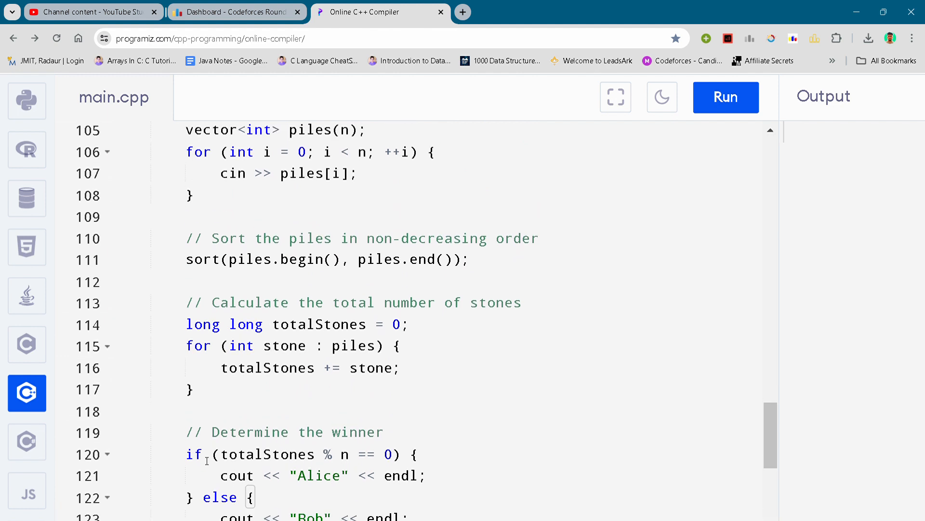
scroll(down, 3)
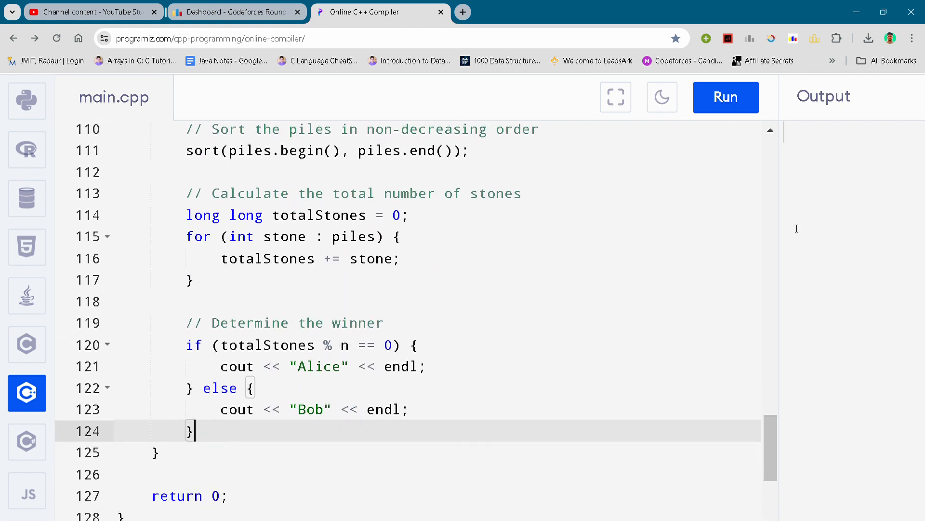
mouse_move(693, 290)
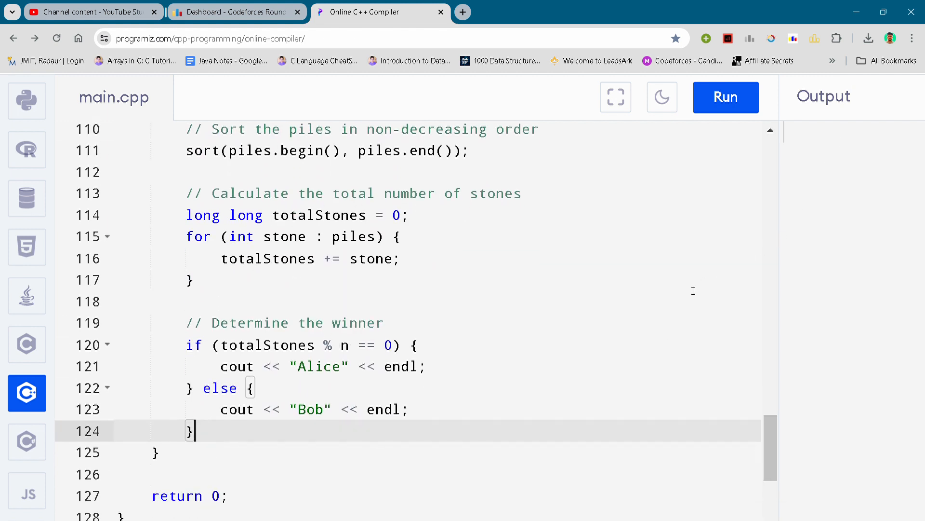
scroll(down, 3)
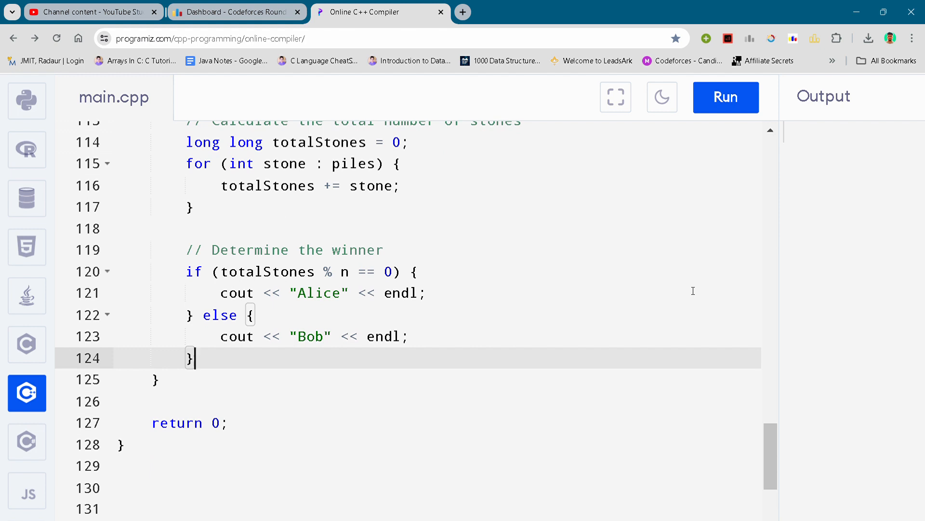